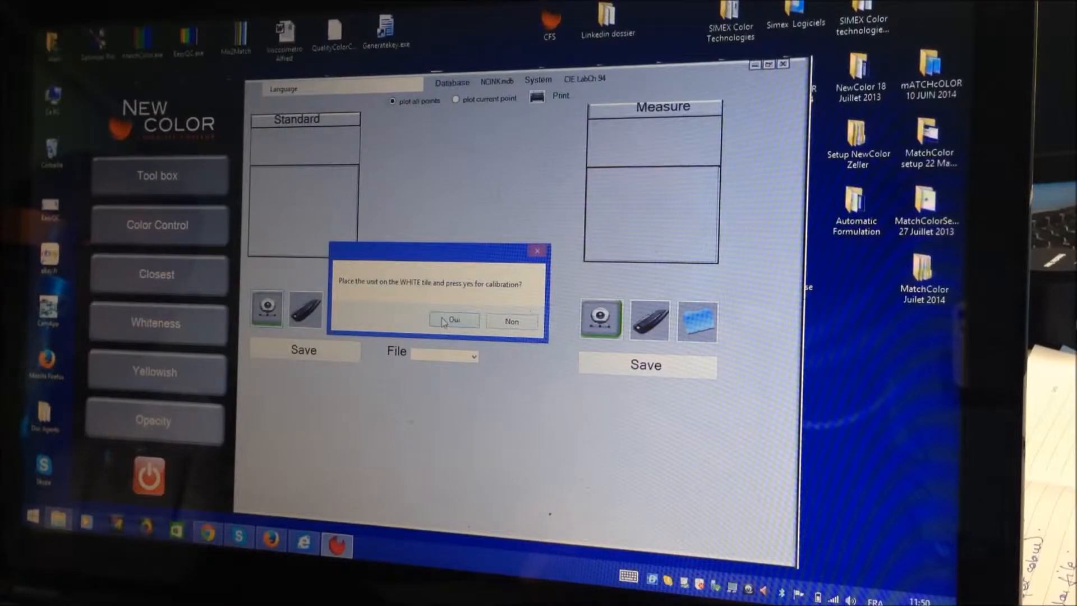
# Step: Calibrate on the white tile, then measure the standard colour and name it GREEN
pyautogui.click(453, 321)
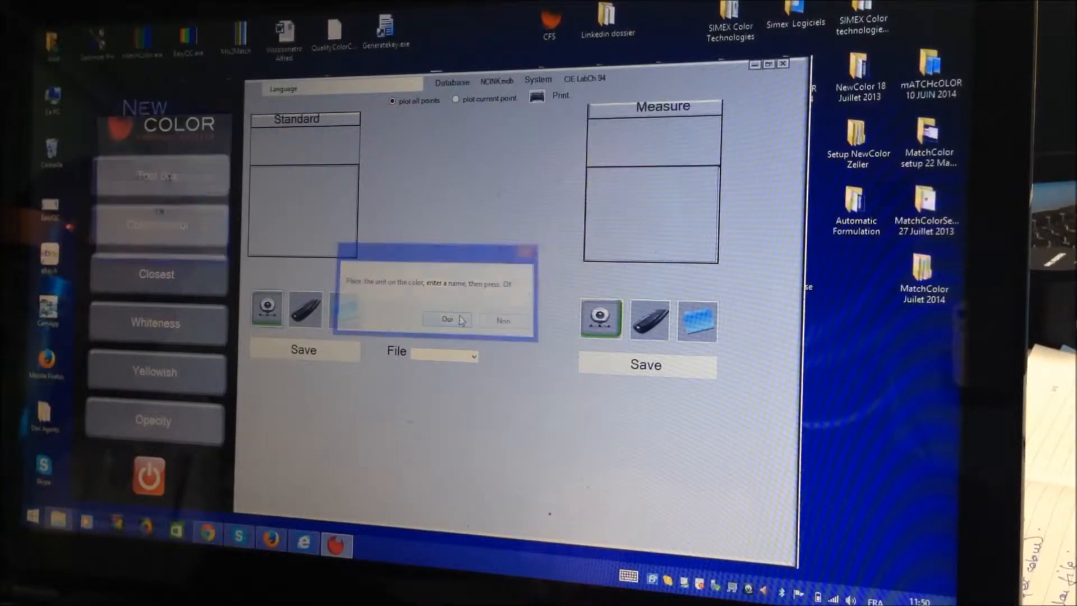
pyautogui.click(447, 319)
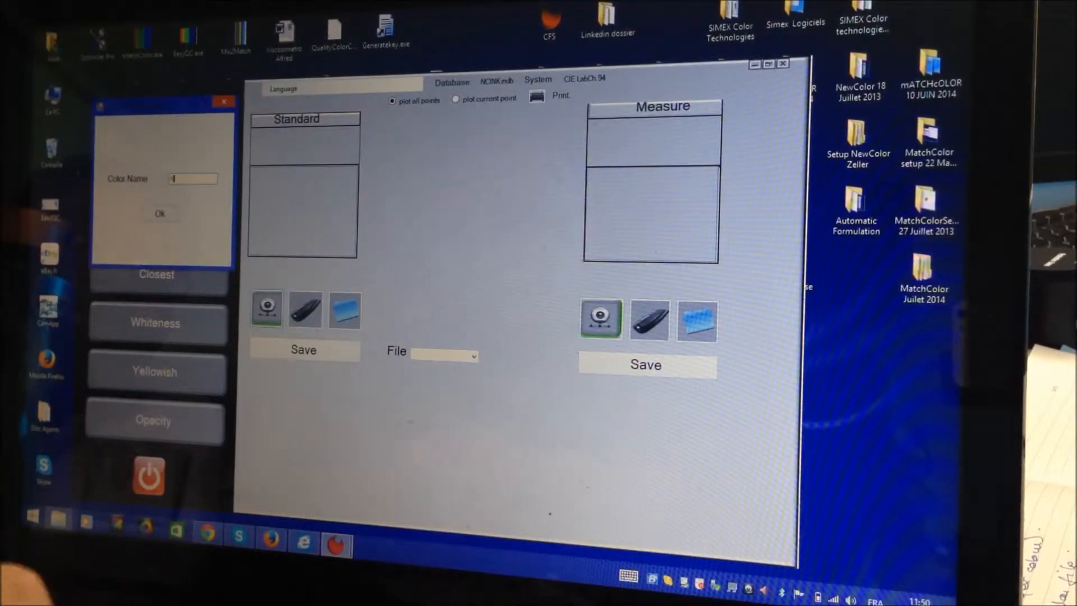
pyautogui.write('GREEN')
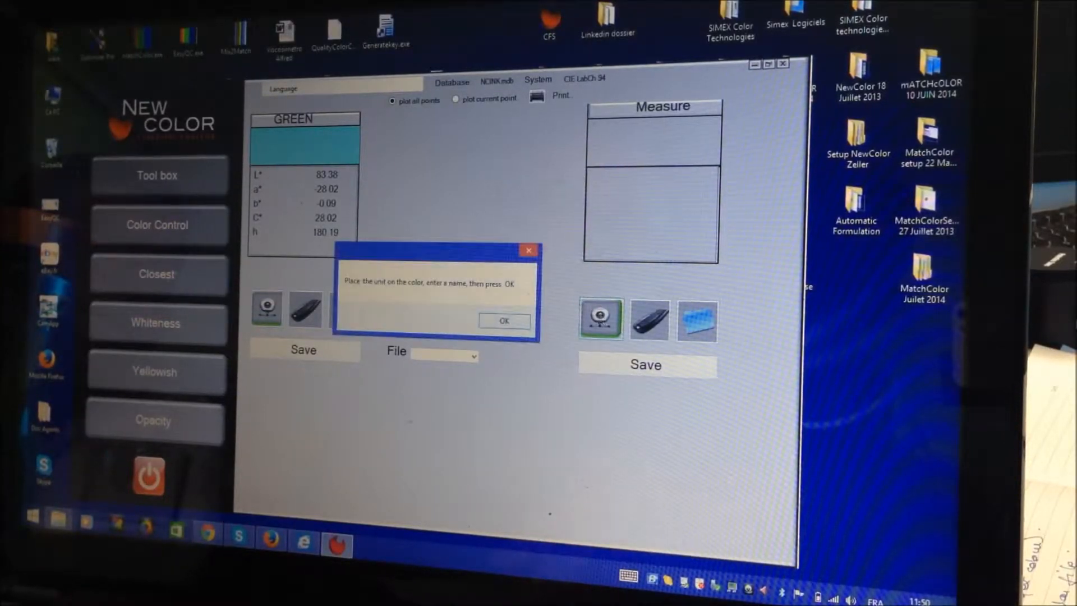
# Step: Name and measure the trial sample against GREEN, yielding DE* 14.45 and Fail
pyautogui.click(504, 321)
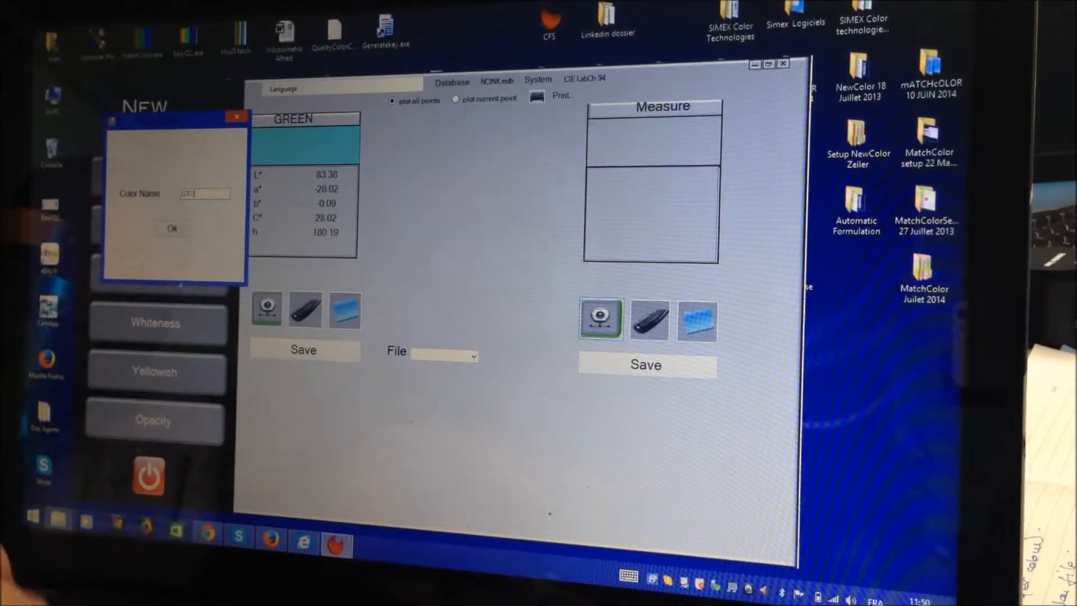
pyautogui.write('GREEN e')
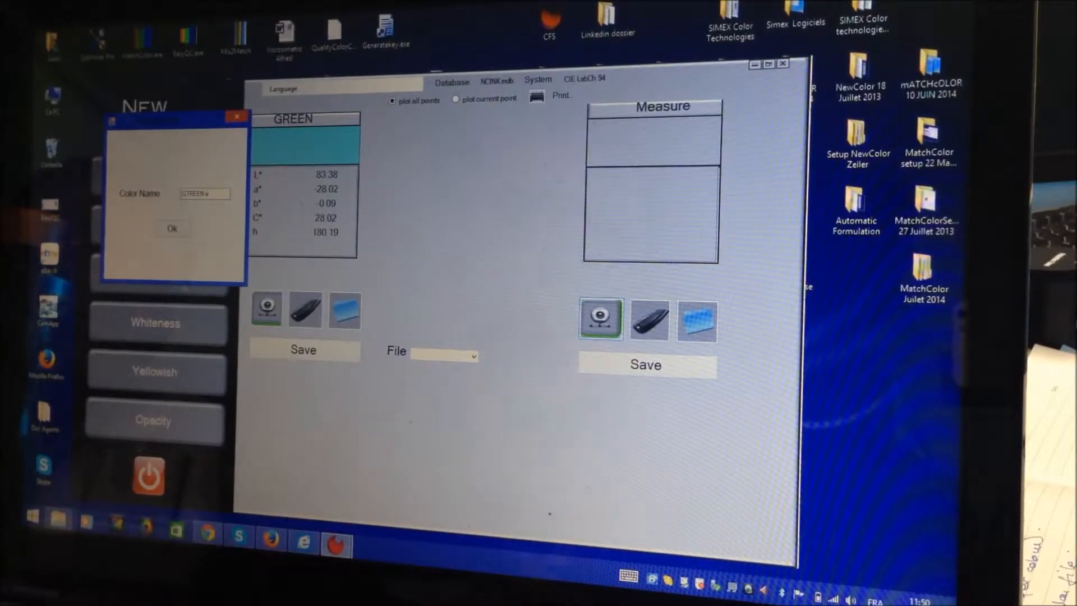
pyautogui.click(172, 228)
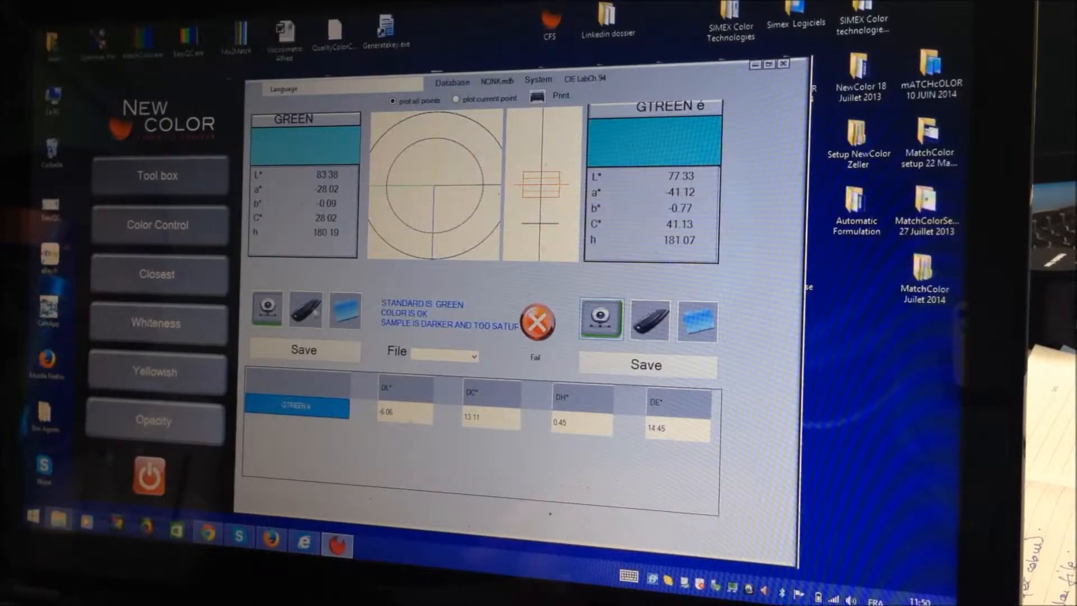
# Step: Create colour GREEN XX from L* 80, C* 30 and h 180 and confirm it
pyautogui.click(303, 349)
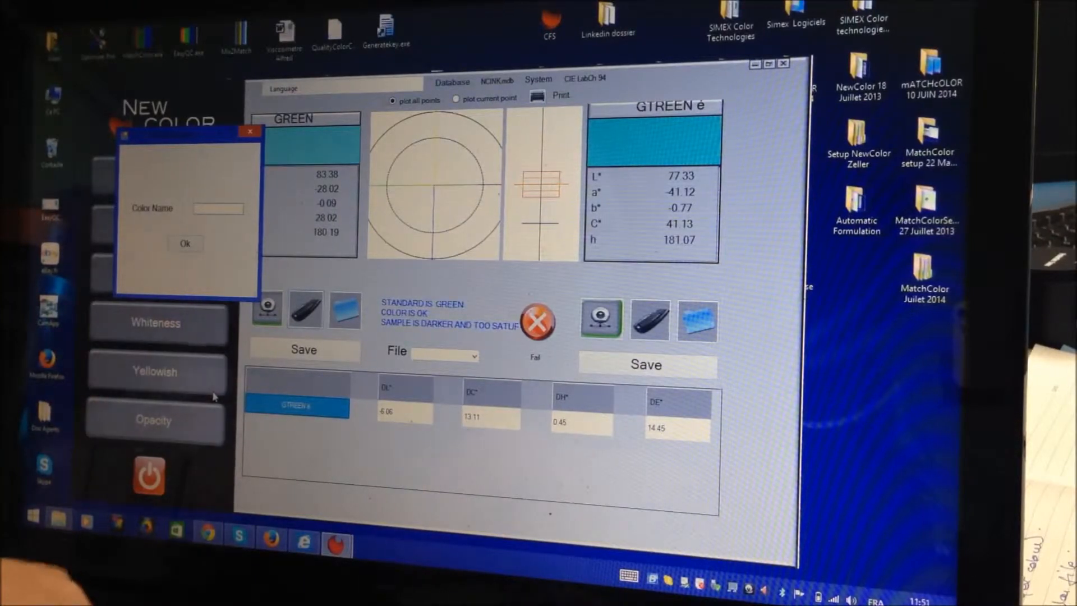
pyautogui.write('GREEN')
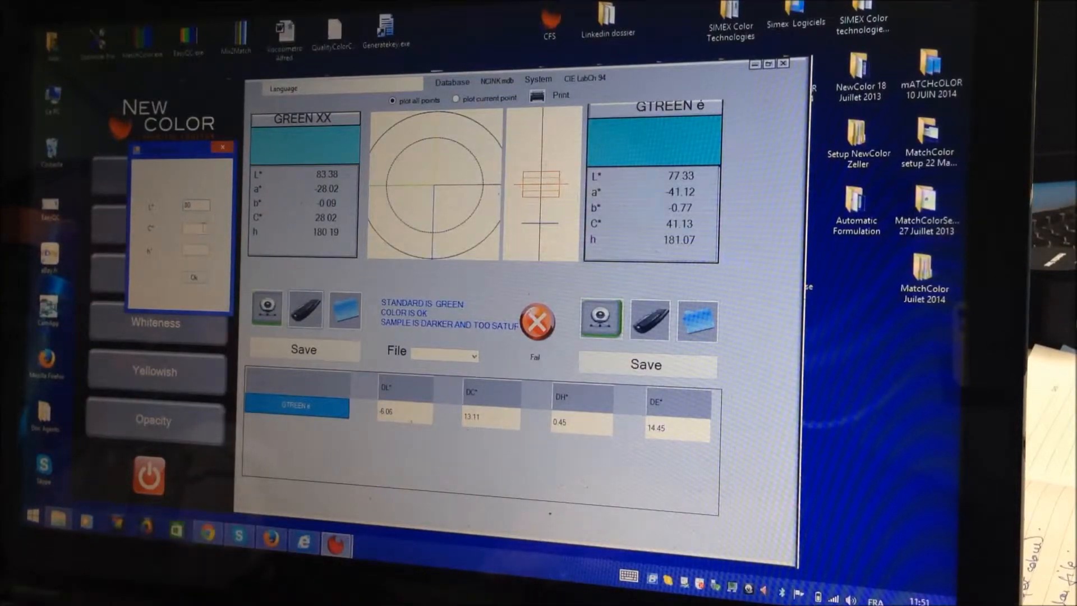
pyautogui.click(196, 228)
pyautogui.write('30')
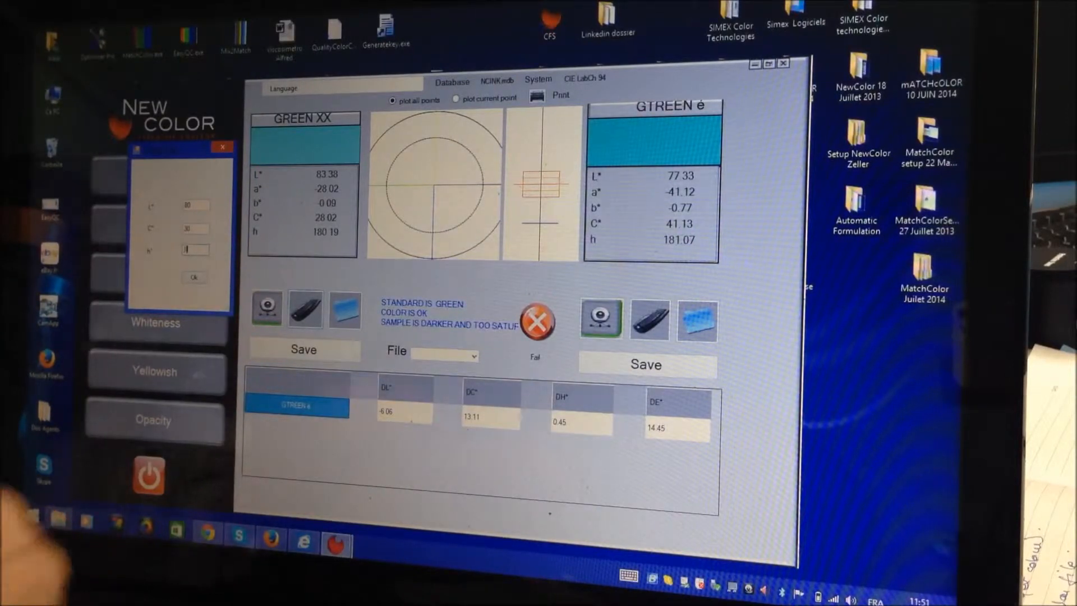
pyautogui.write('180')
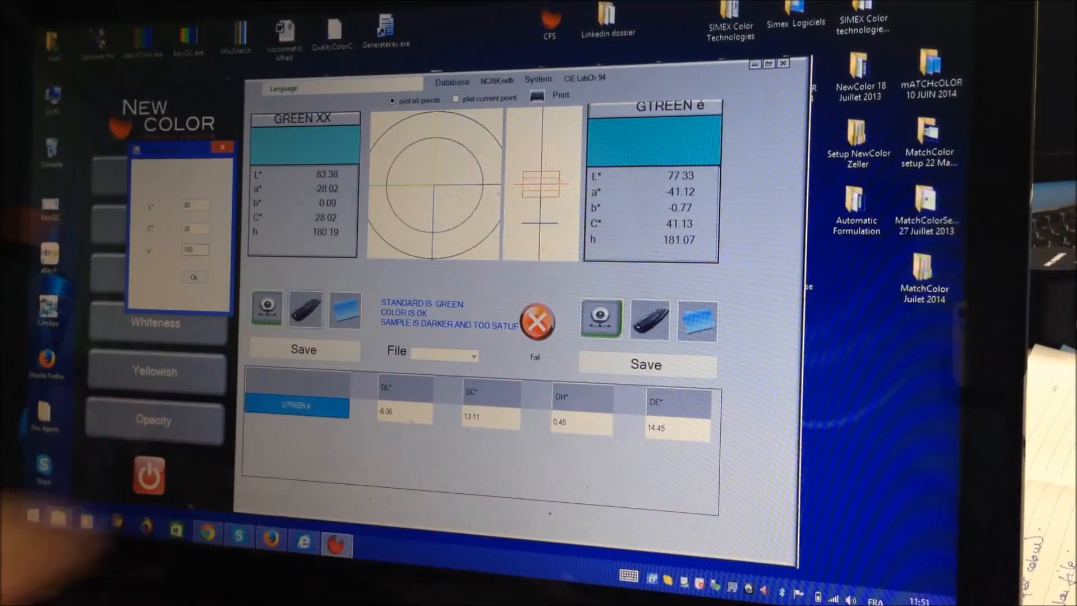
pyautogui.click(195, 278)
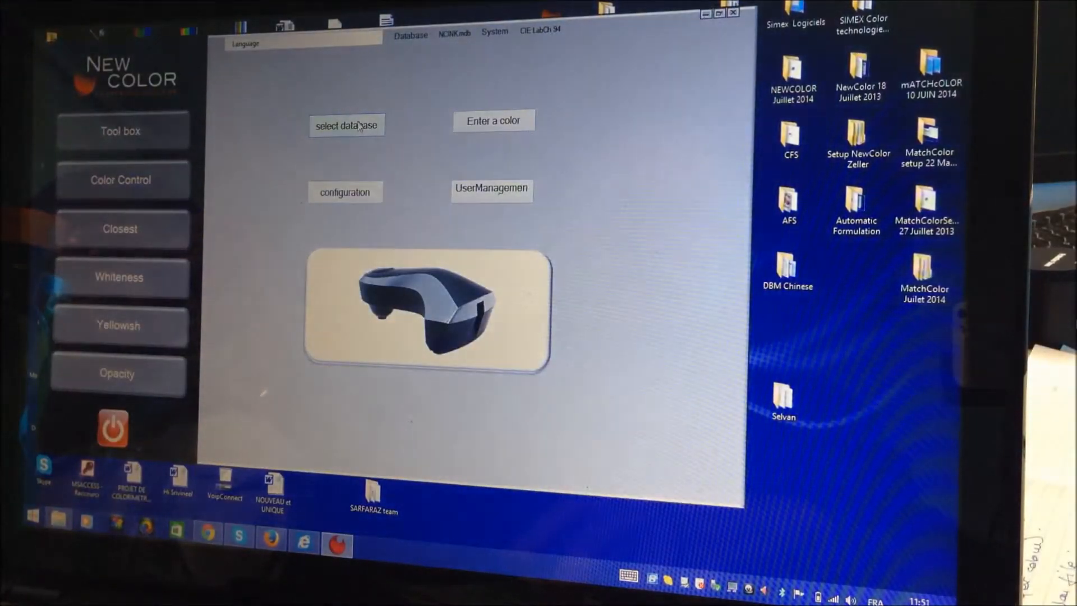
# Step: In configuration, switch the colour system to CIE Lab and the difference formula to Lab
pyautogui.click(734, 12)
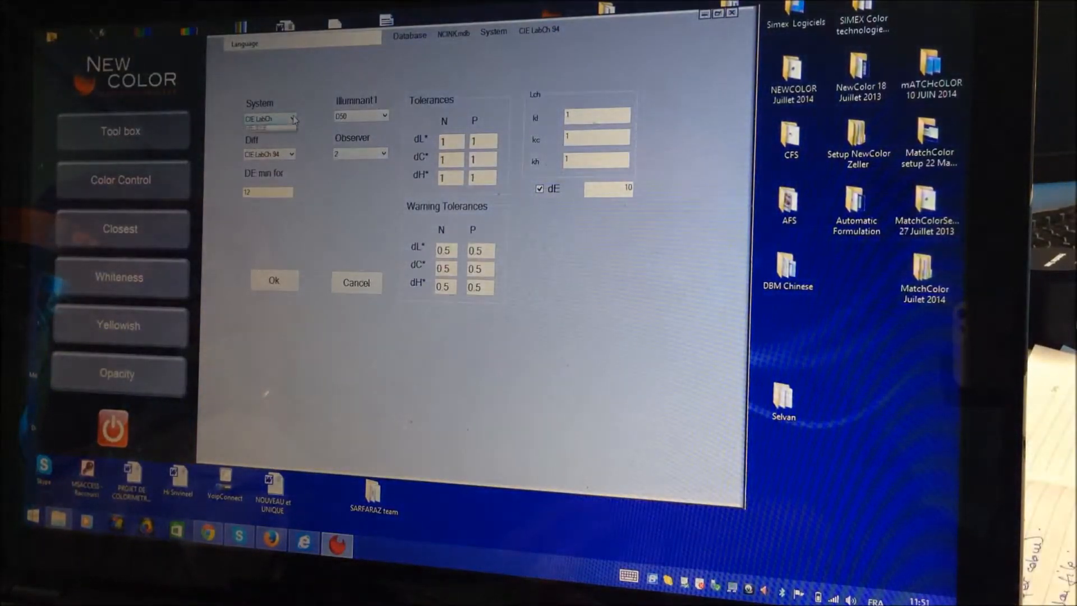
pyautogui.click(296, 119)
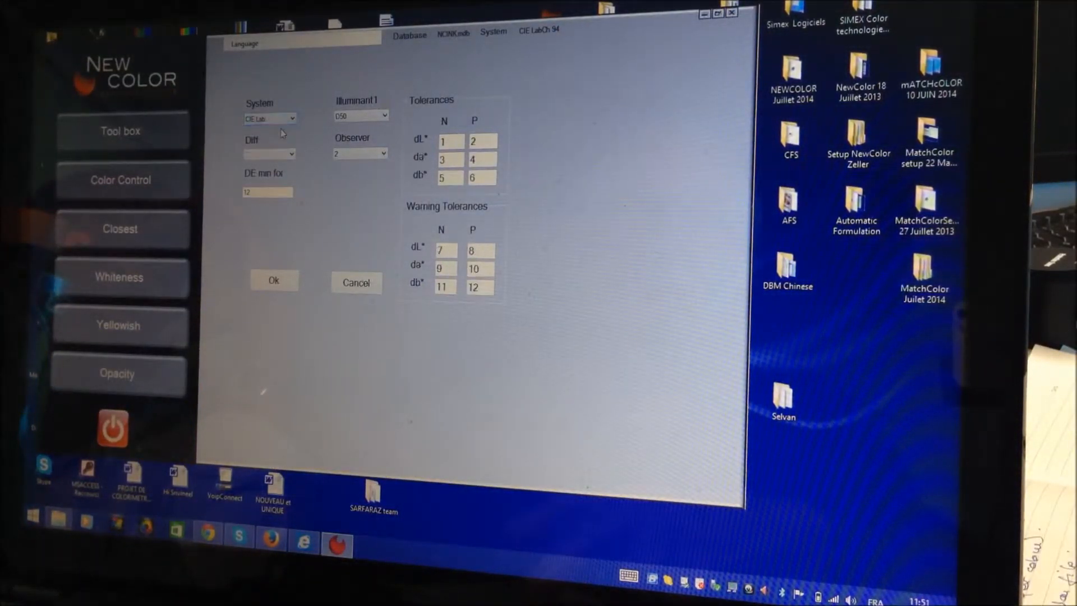
pyautogui.click(292, 153)
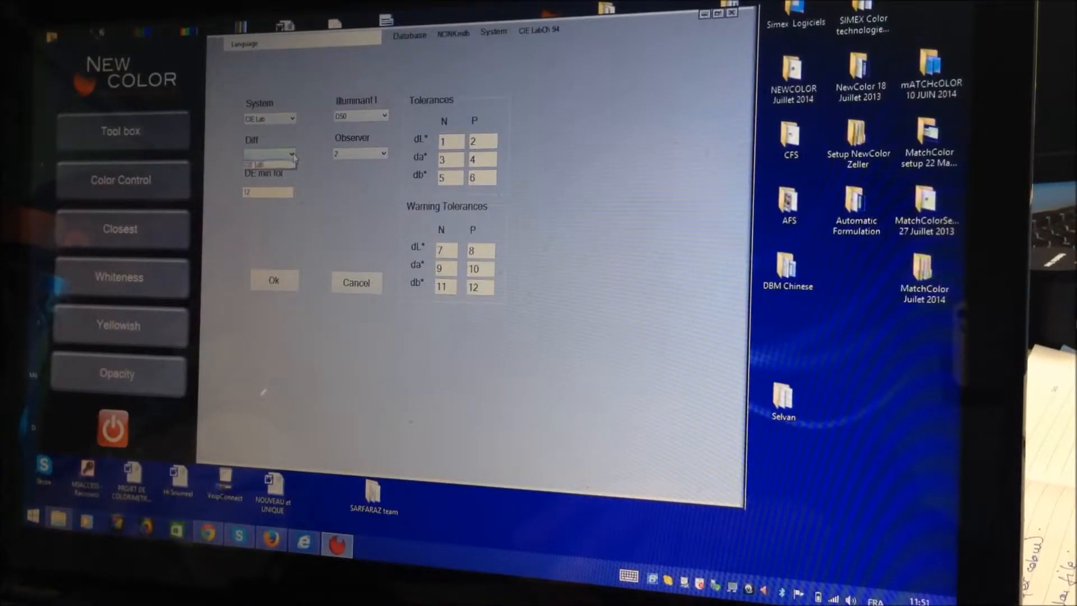
pyautogui.click(269, 153)
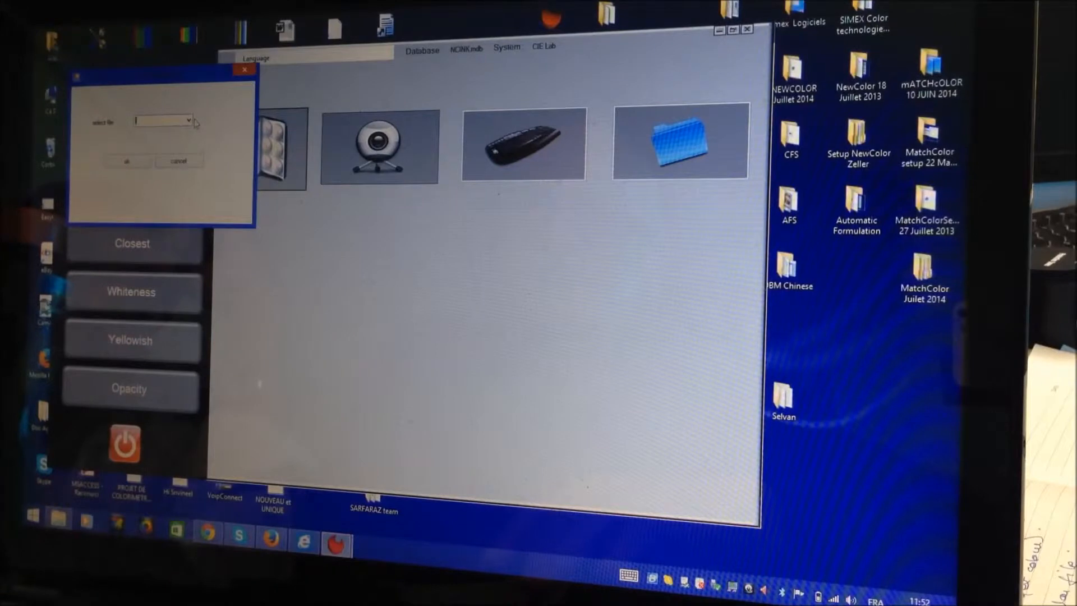
# Step: Cancel the file prompt and take an instrument measurement of the surface
pyautogui.click(188, 121)
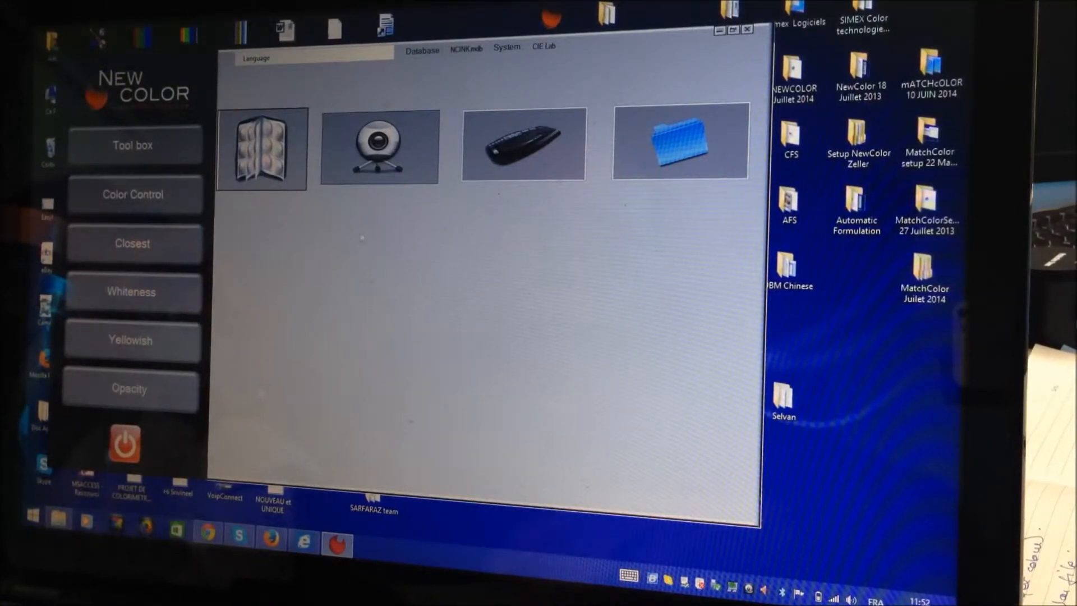
pyautogui.click(378, 146)
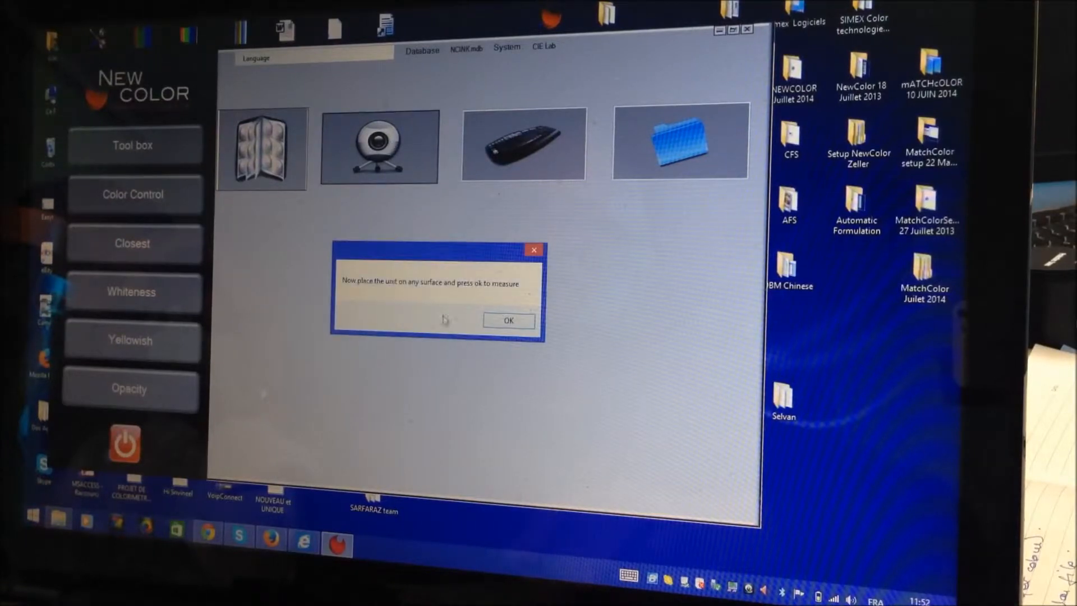
pyautogui.click(508, 320)
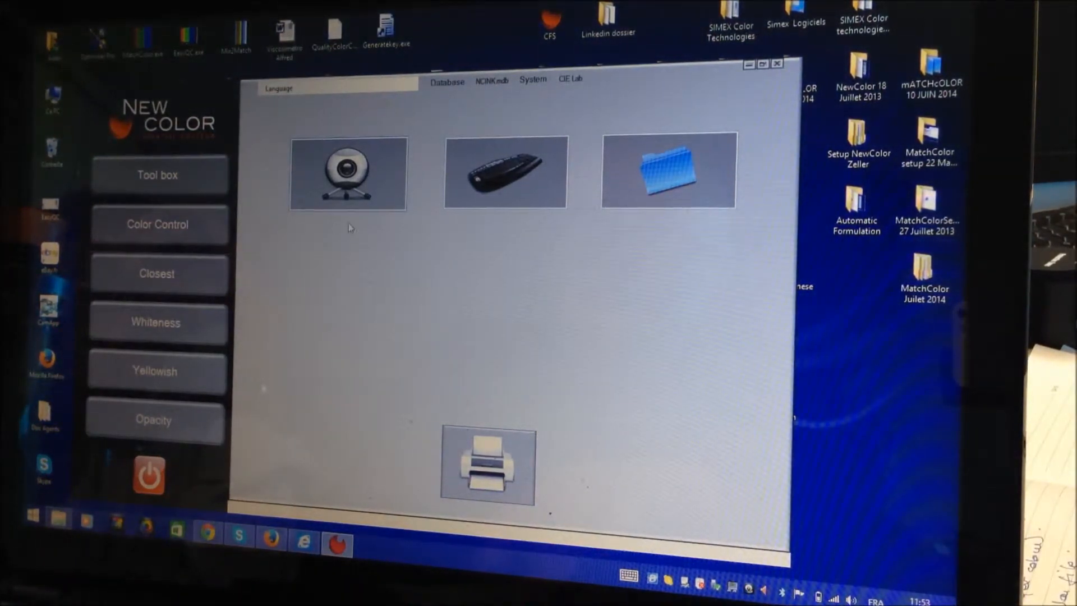
# Step: Take two instrument readings of the sample, confirming each placement prompt
pyautogui.click(348, 172)
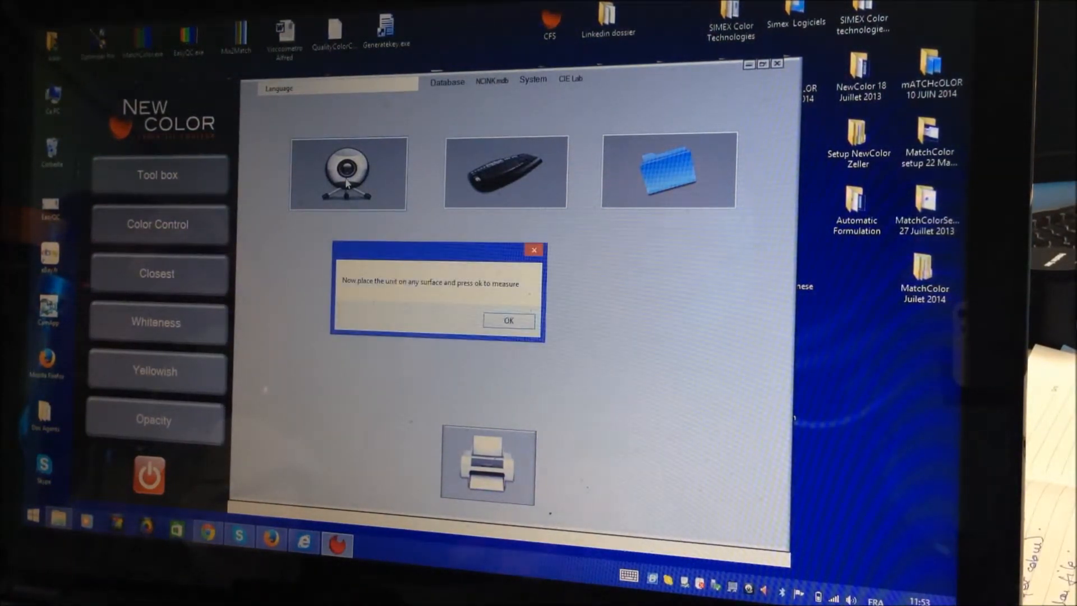
pyautogui.click(508, 321)
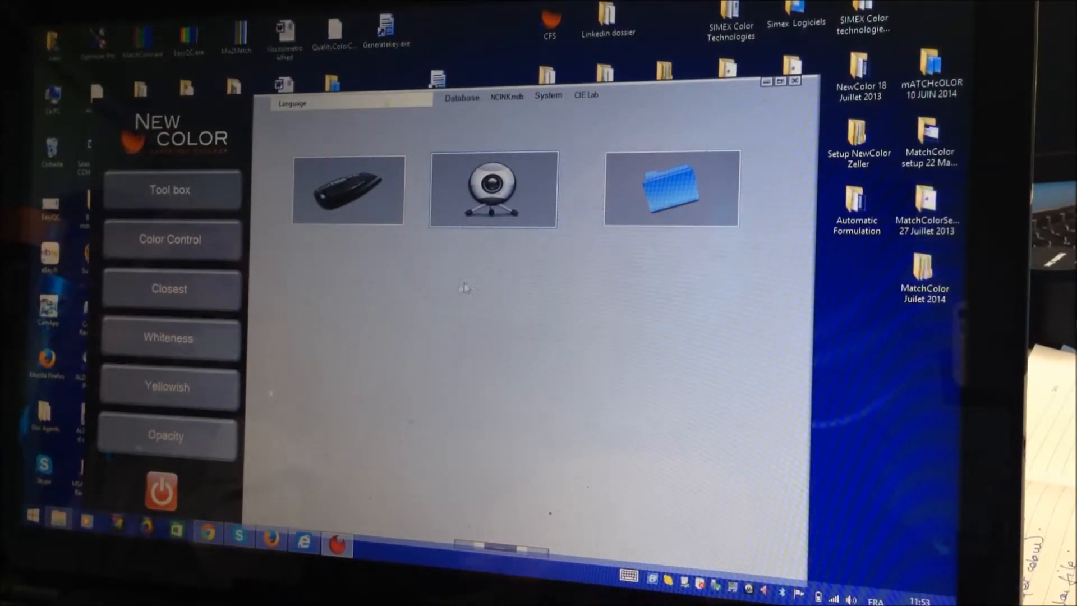
pyautogui.click(492, 189)
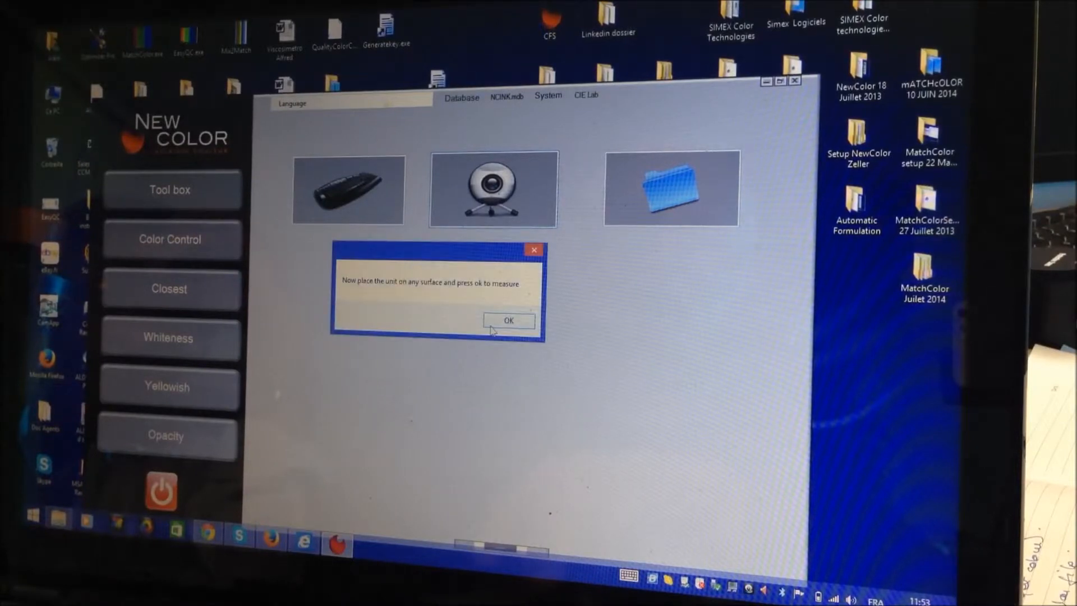
pyautogui.click(508, 321)
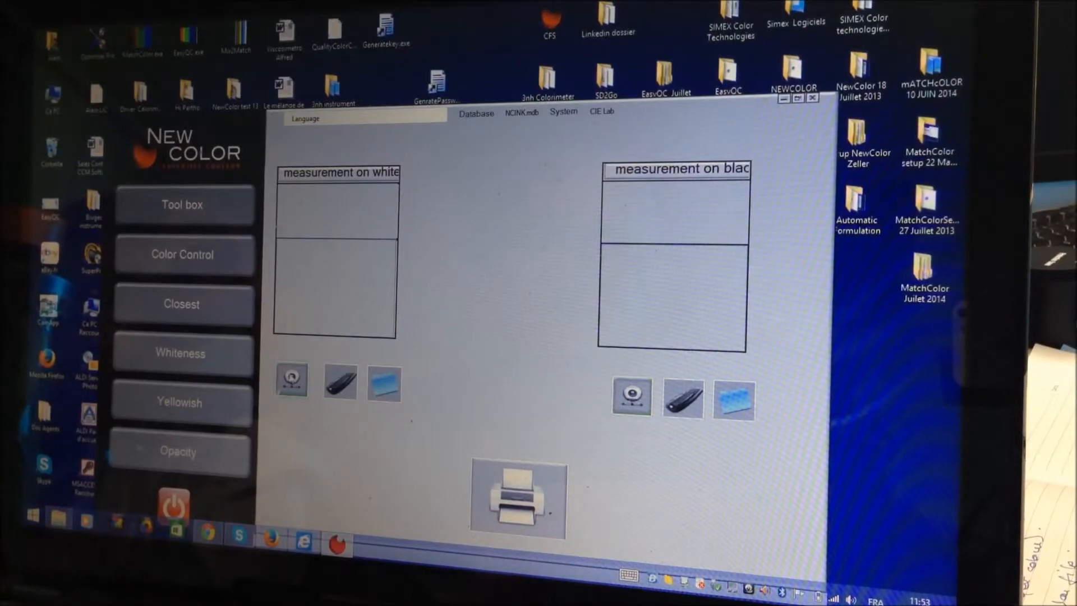
# Step: Measure the yellow sample for the opacity test, reaching opacity 55.30
pyautogui.click(291, 380)
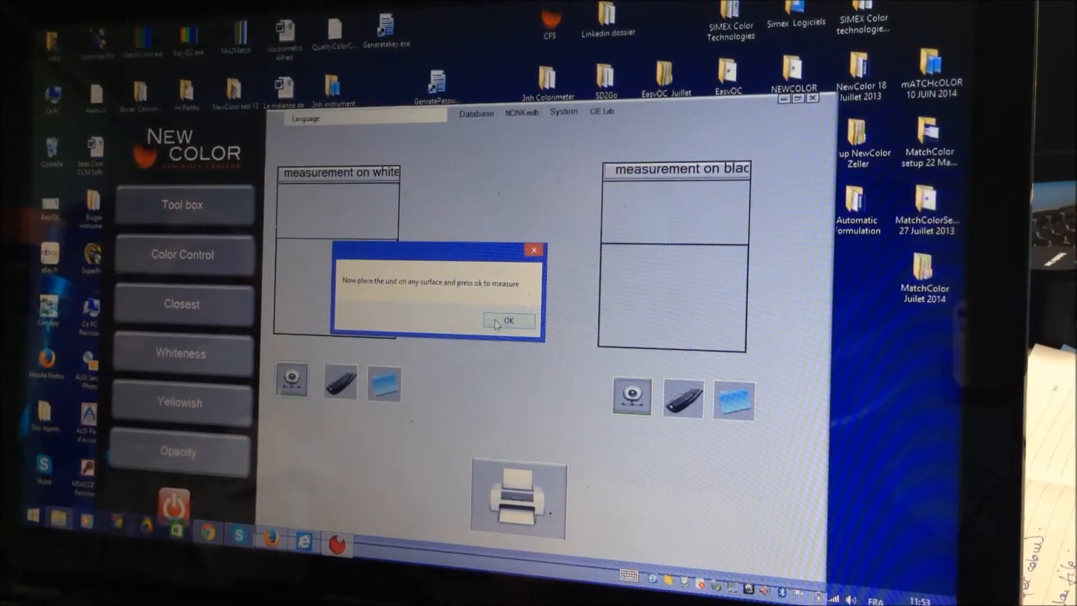
pyautogui.click(508, 321)
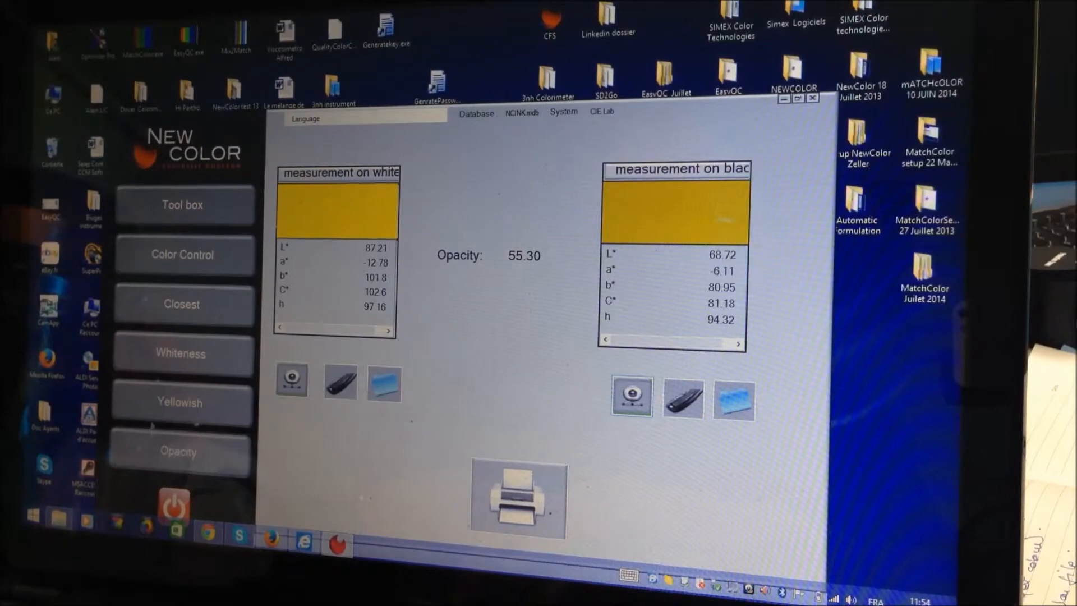
pyautogui.moveTo(196, 215)
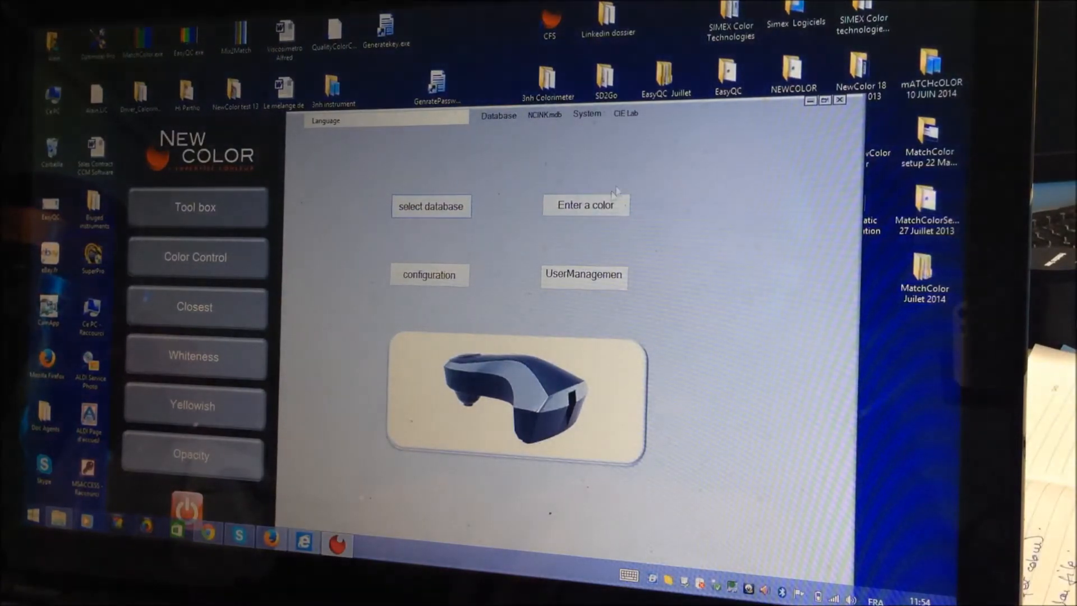
# Step: Fill the save form with file SARFARAZ and colour name 2, then save
pyautogui.click(839, 100)
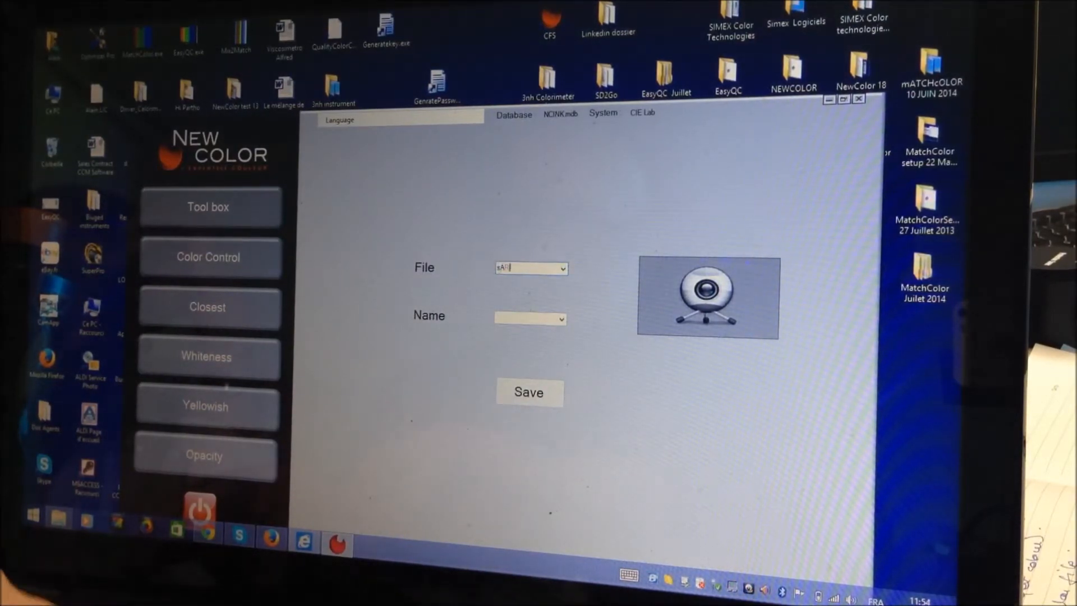
pyautogui.write('ARFARAZ')
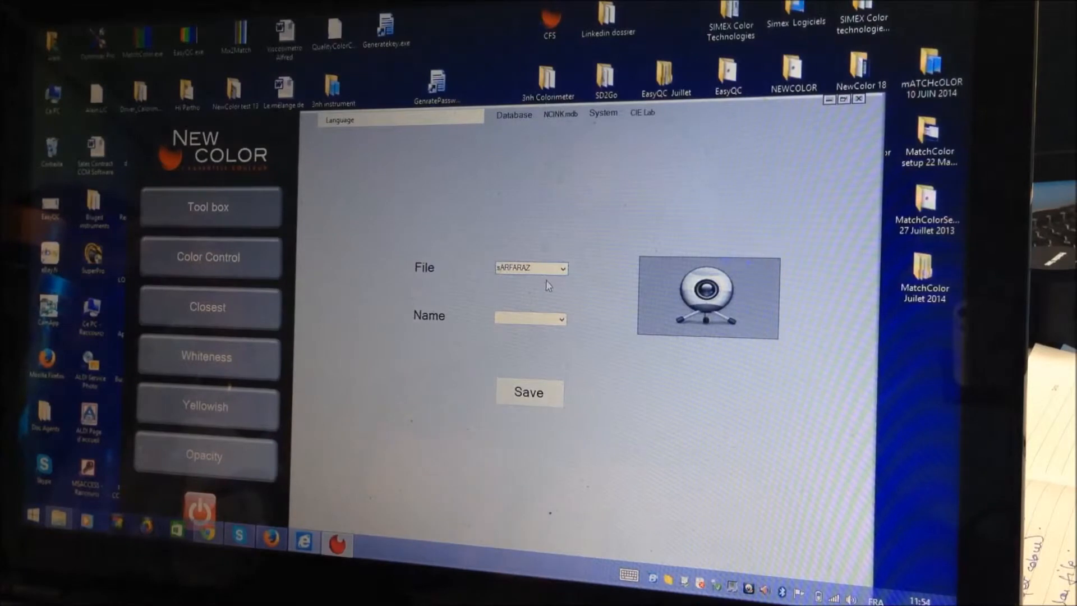
pyautogui.click(529, 318)
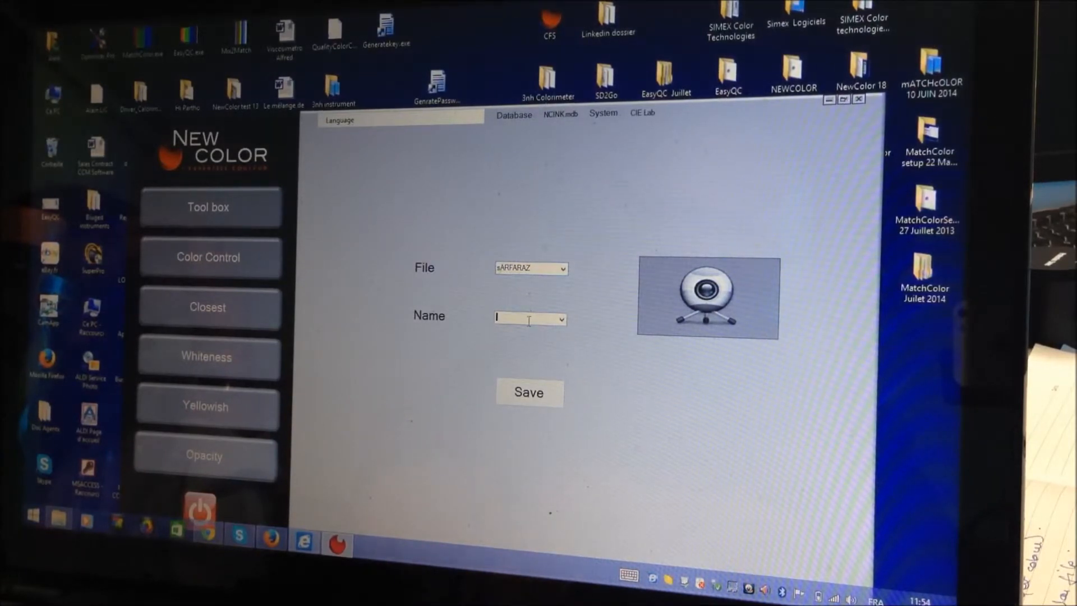
pyautogui.write('GREE')
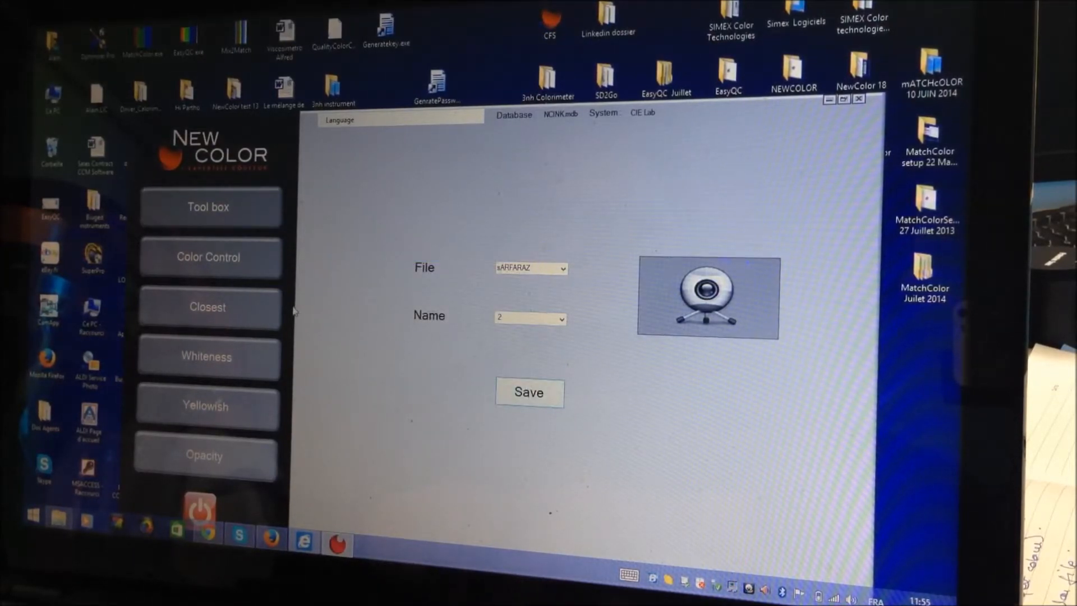
pyautogui.click(829, 99)
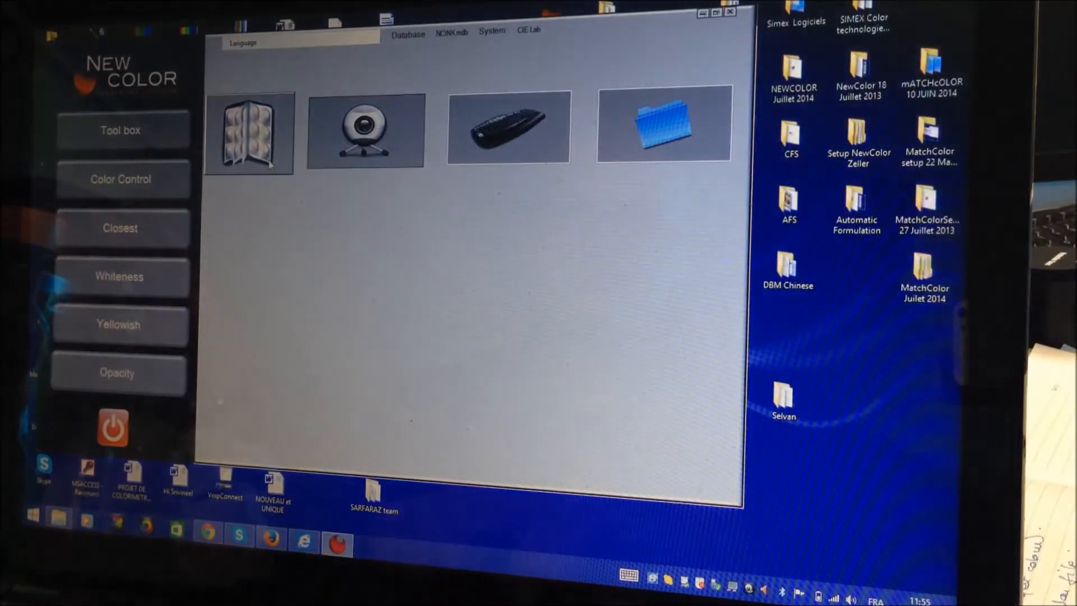
# Step: Select the colour file for Closest search and measure the target, giving DE* 0.14
pyautogui.click(248, 133)
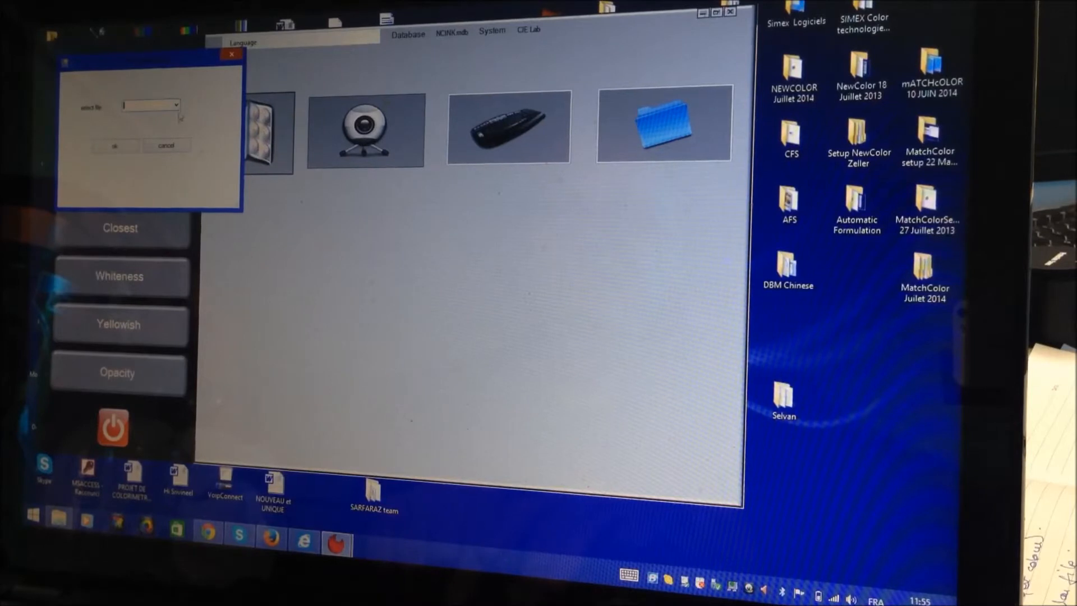
pyautogui.click(176, 104)
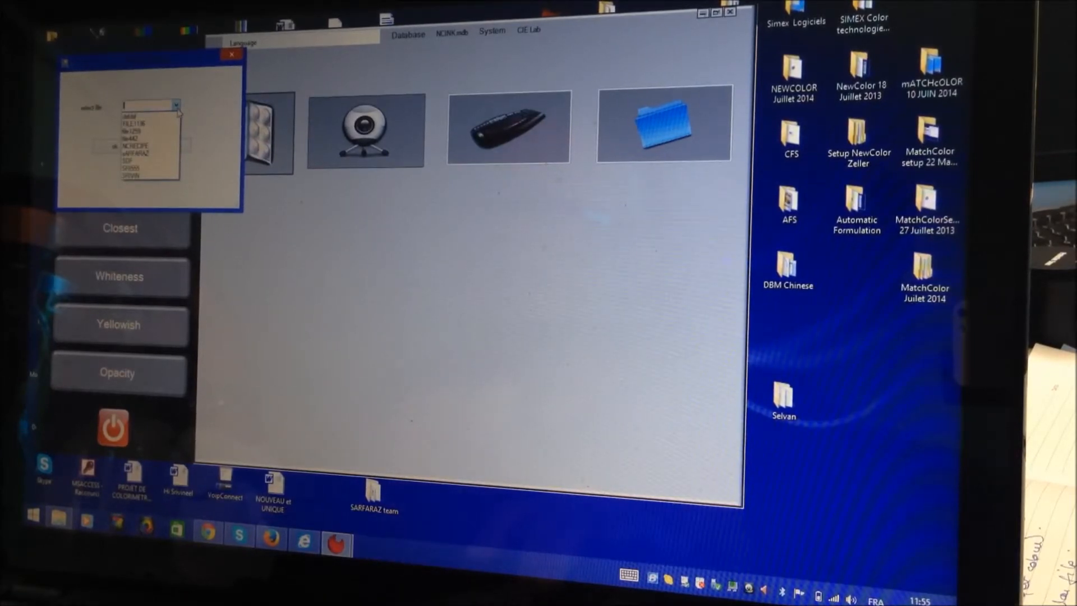
pyautogui.click(147, 152)
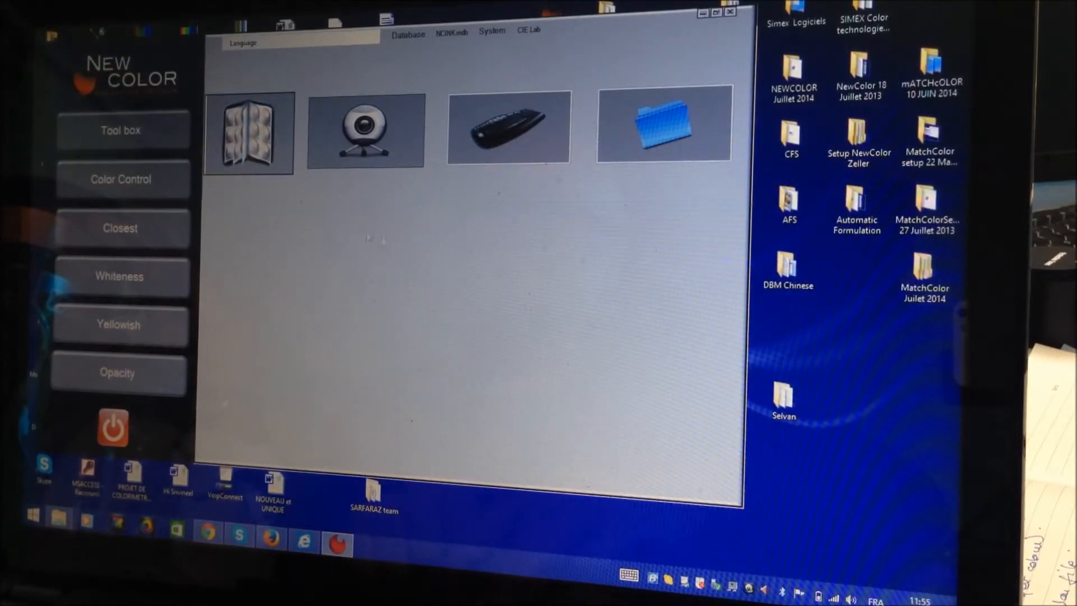
pyautogui.click(365, 131)
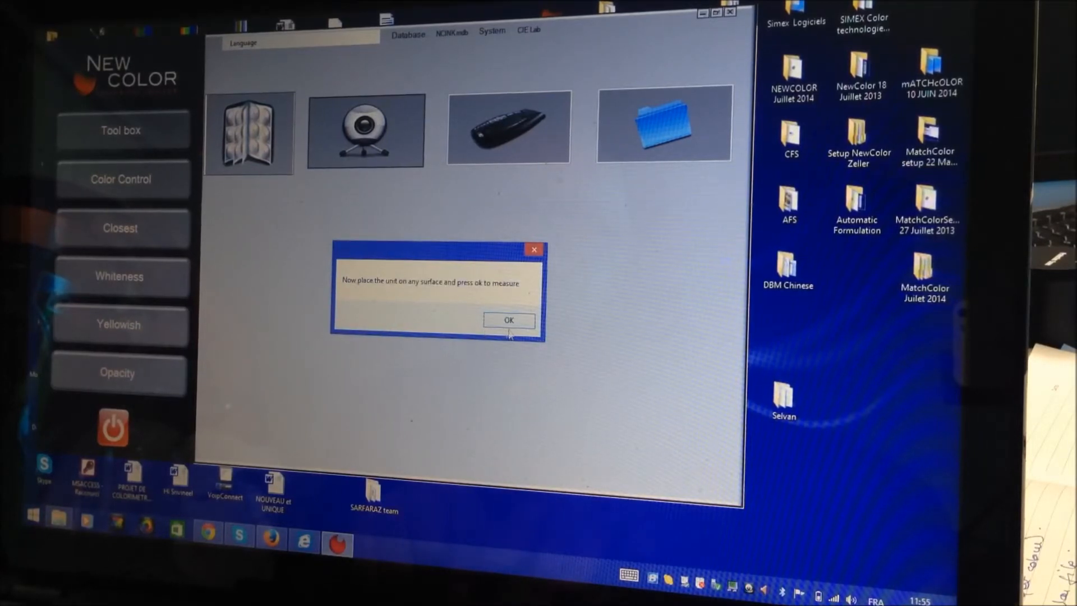
pyautogui.click(508, 320)
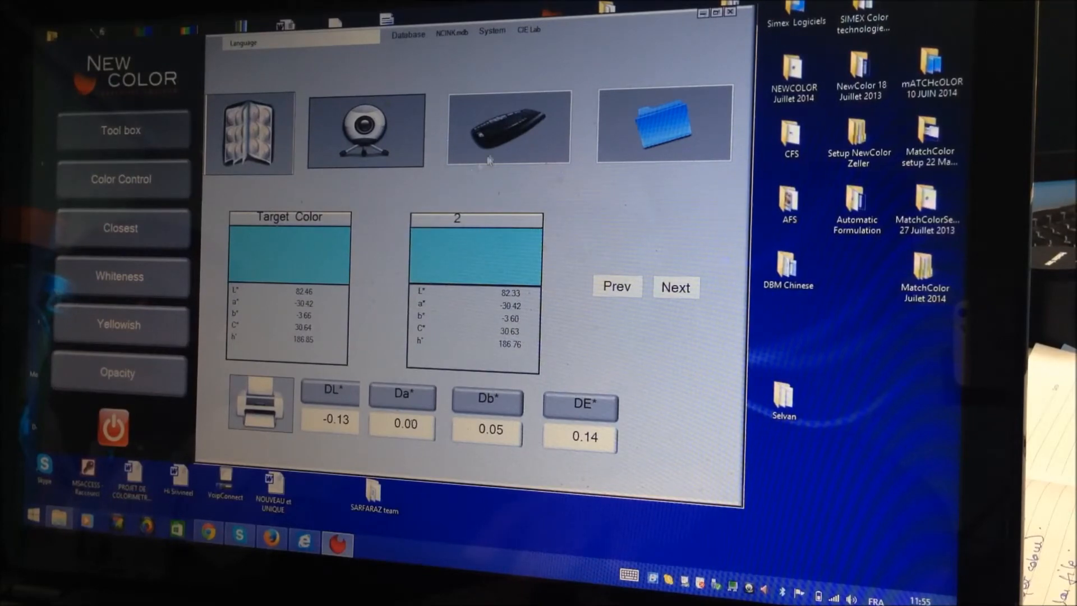
pyautogui.moveTo(614, 259)
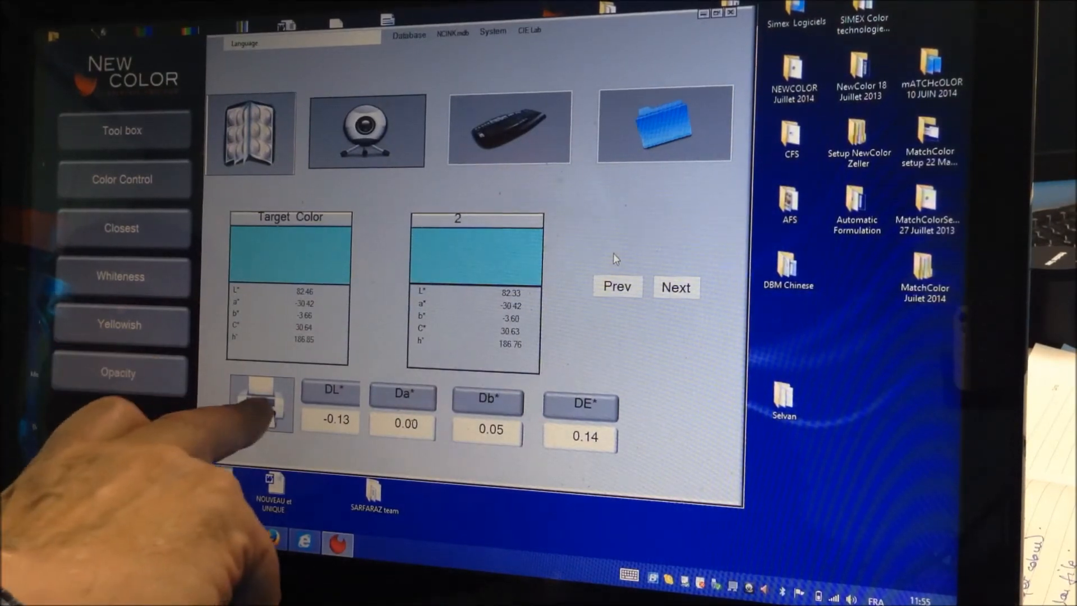
# Step: Try printing the closest-match result and dismiss the Print Cancelled notice
pyautogui.click(260, 404)
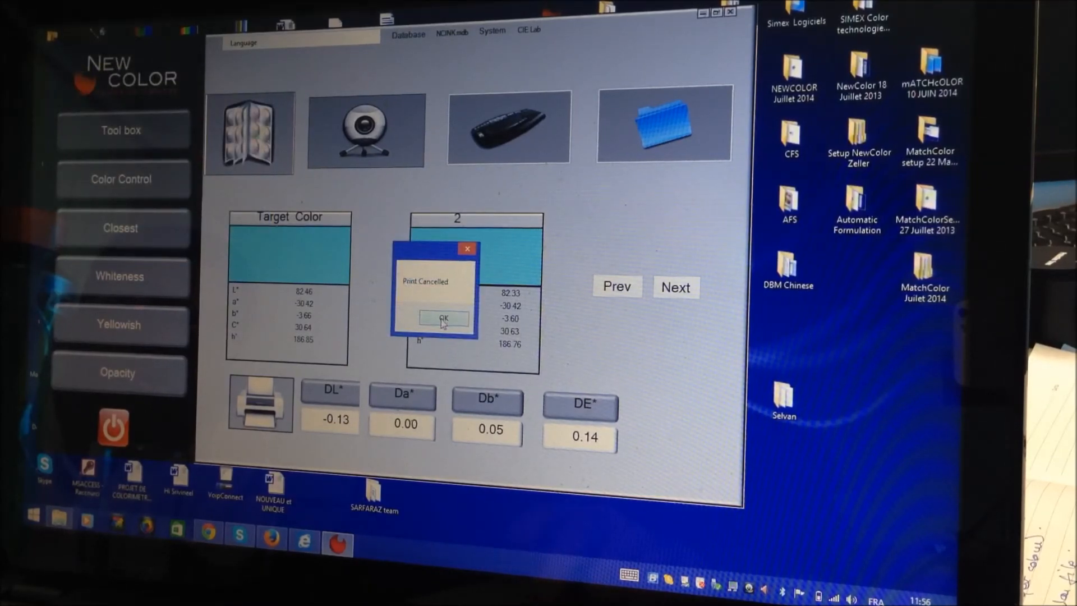
pyautogui.click(443, 318)
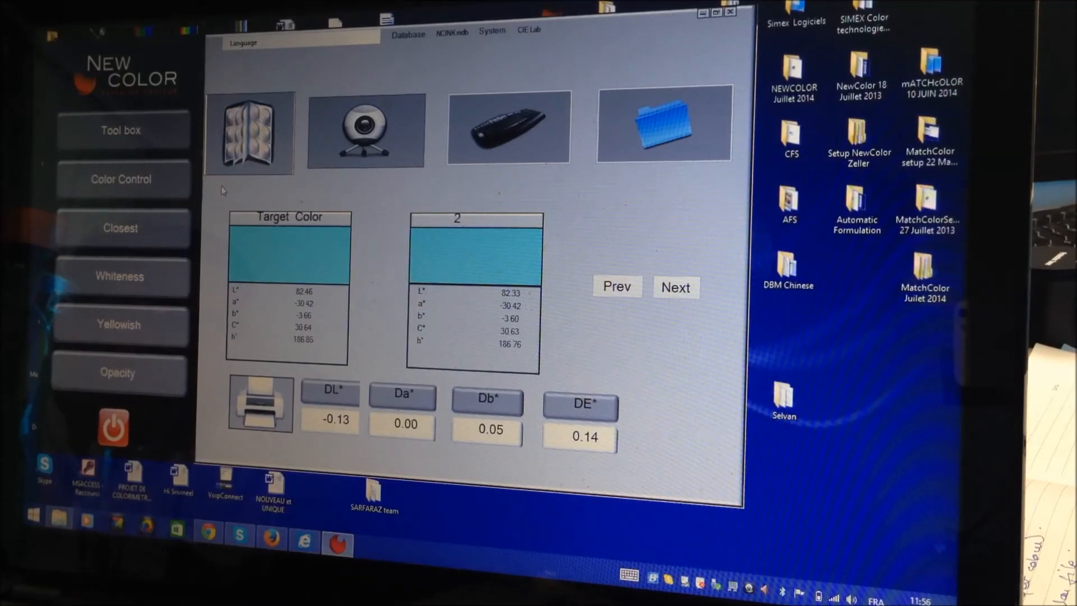